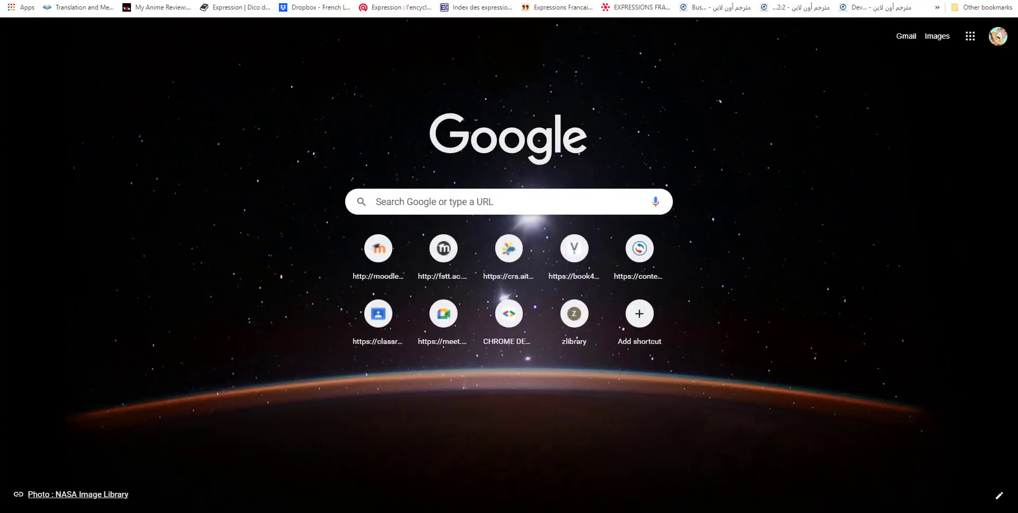
# Search Google for 'robots.txt tester' via the address bar suggestion.
pyautogui.write('robots.txt t')
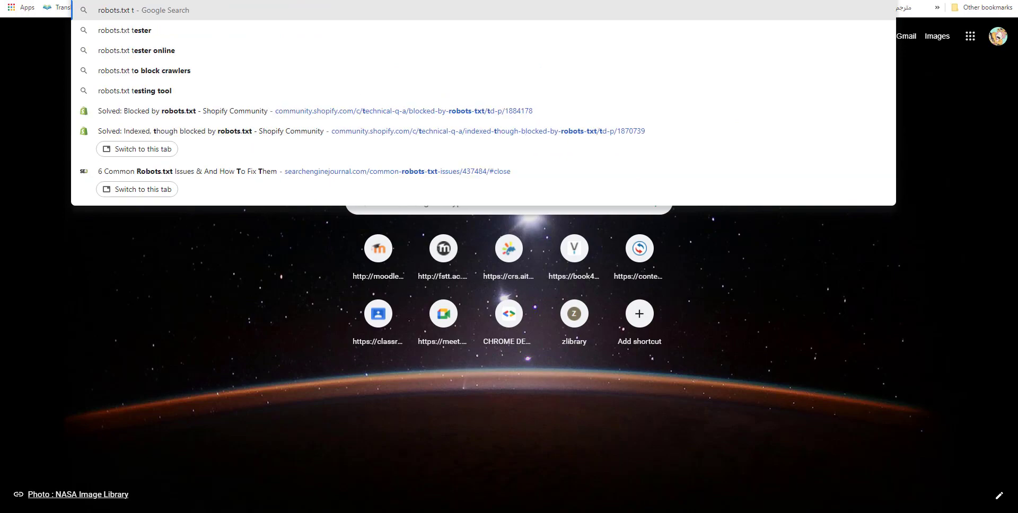
pyautogui.click(124, 30)
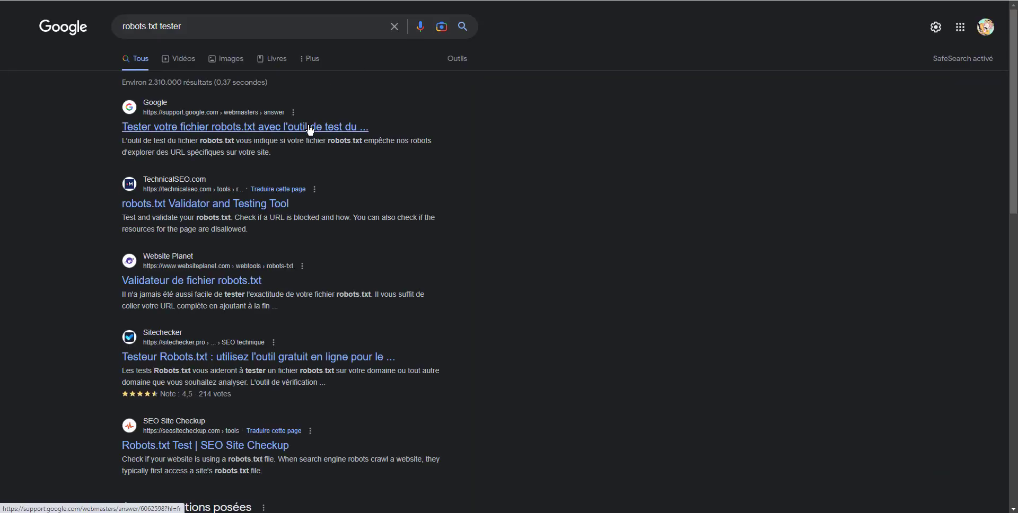
# Open the Search Console Help article and launch its robots.txt testing tool.
pyautogui.click(245, 127)
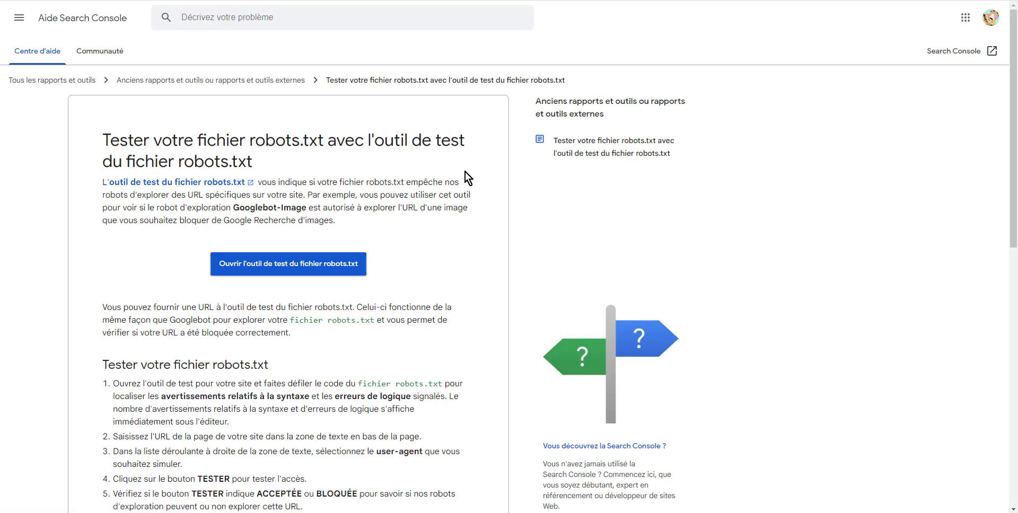
pyautogui.click(287, 264)
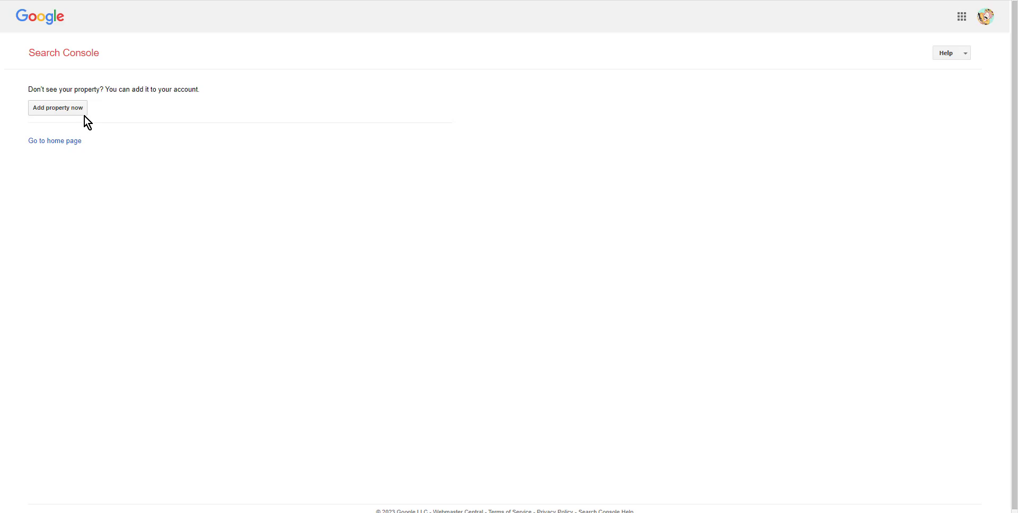
pyautogui.click(58, 108)
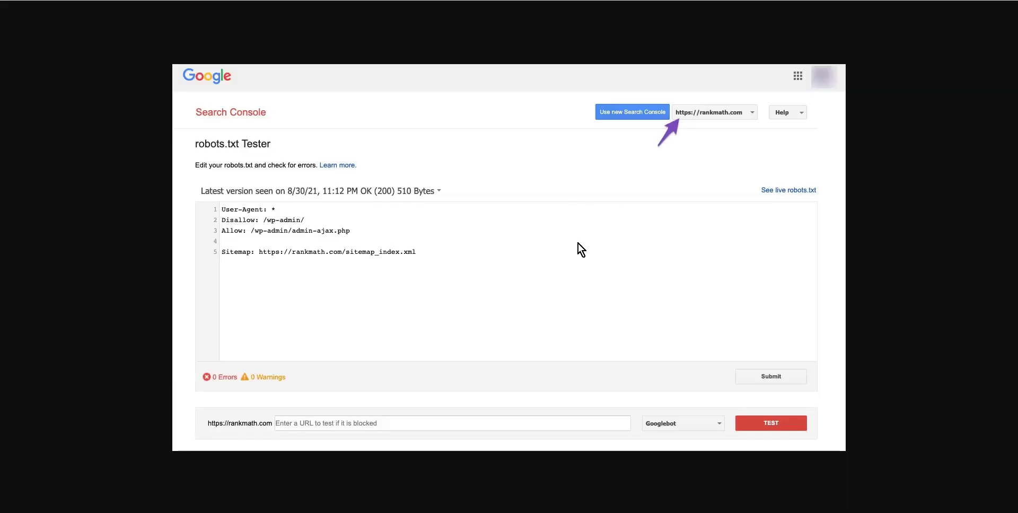
pyautogui.moveTo(571, 249)
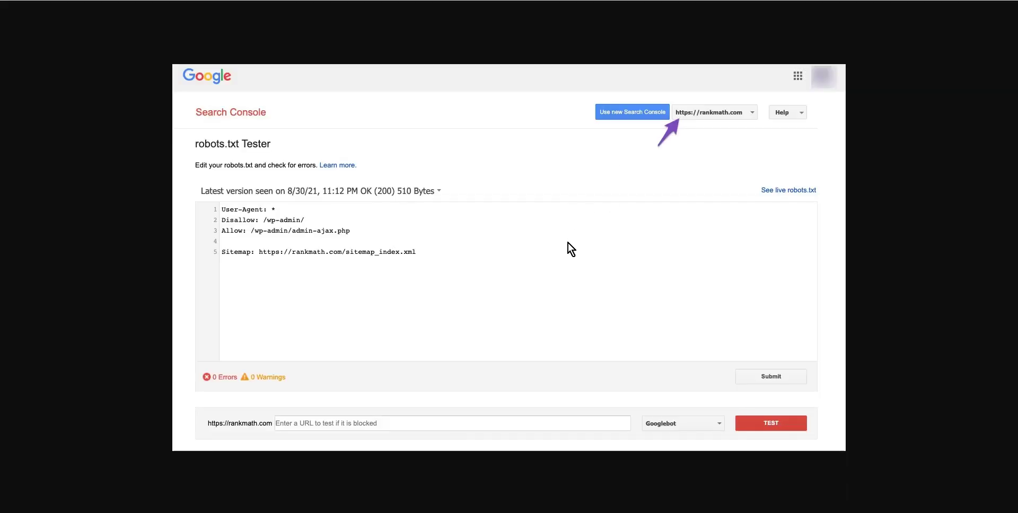
pyautogui.moveTo(698, 334)
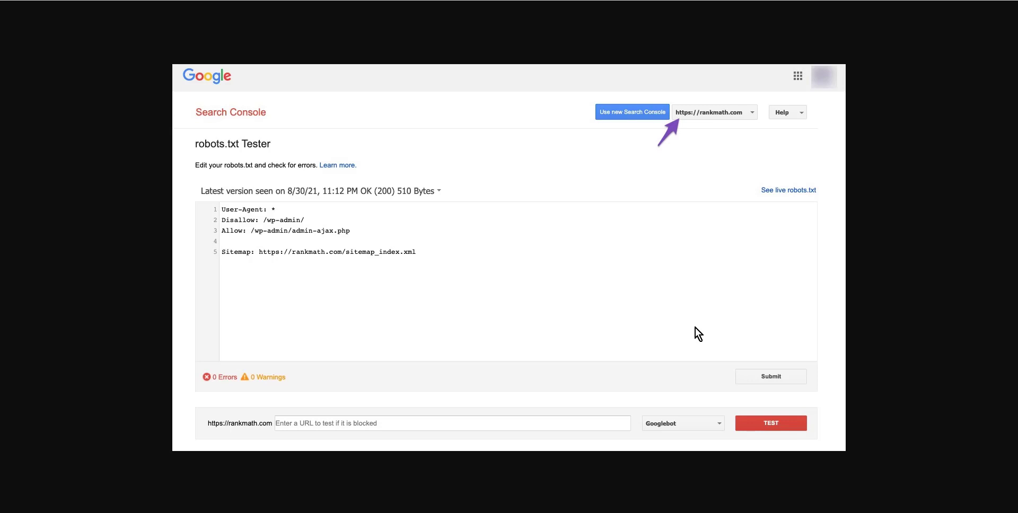
# Enter /blog/google-algorithm-update-recovery/ as the URL to test.
pyautogui.write('/blog/google-algorithm-update-recovery/')
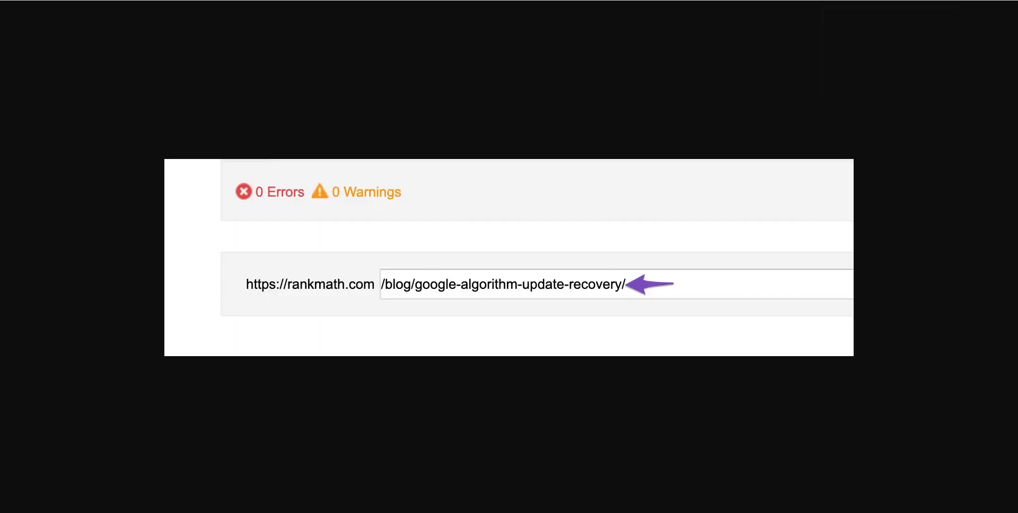
pyautogui.moveTo(631, 305)
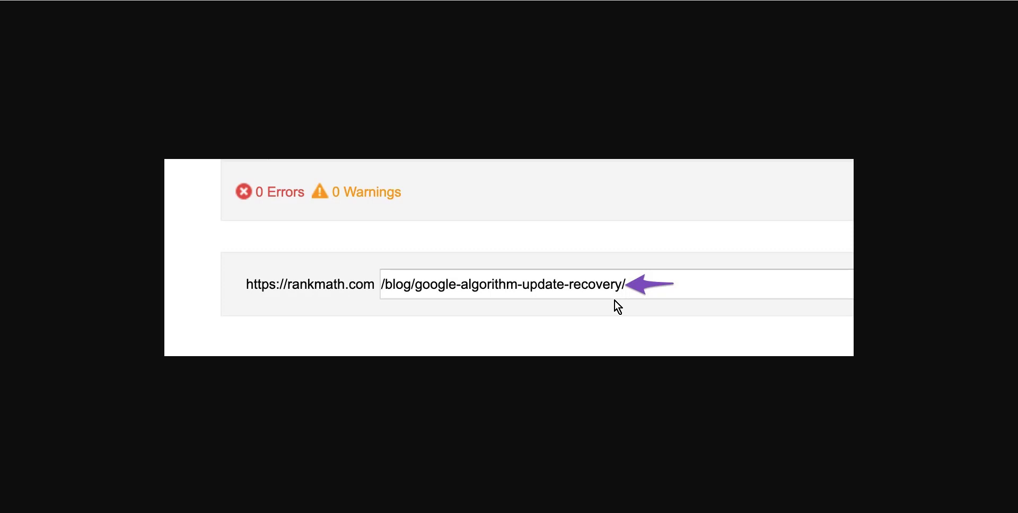
pyautogui.moveTo(714, 95)
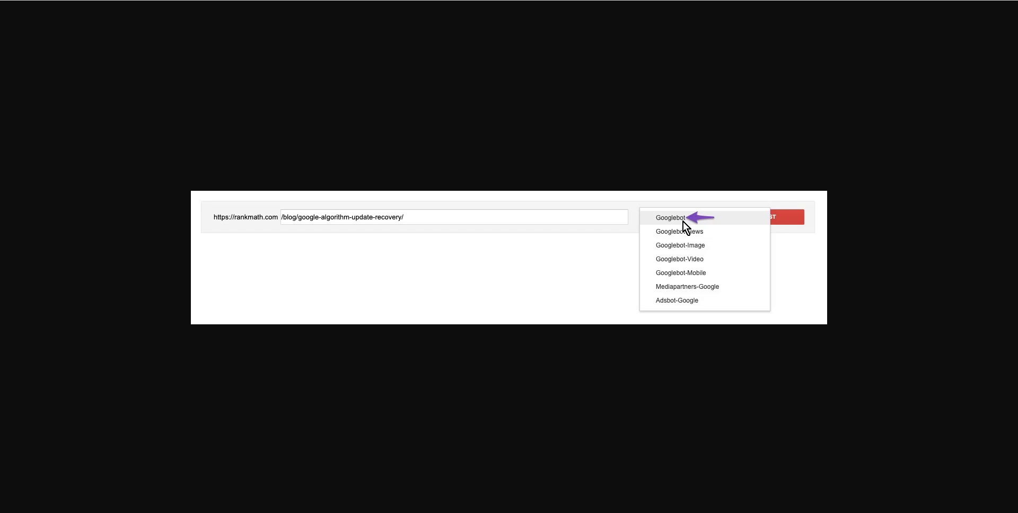
pyautogui.moveTo(682, 224)
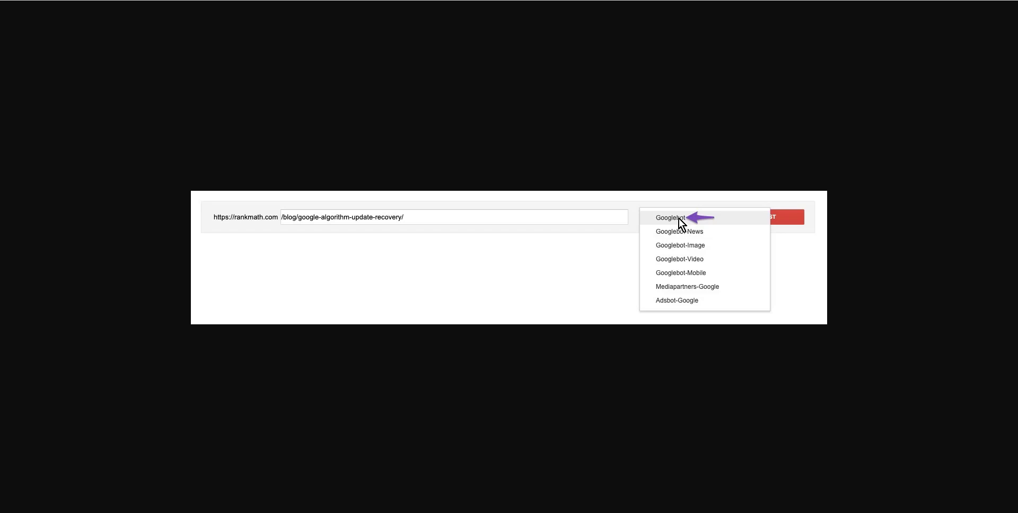
# Run the test as Googlebot, getting BLOCKED by the Disallow: */blog/ rule.
pyautogui.click(669, 217)
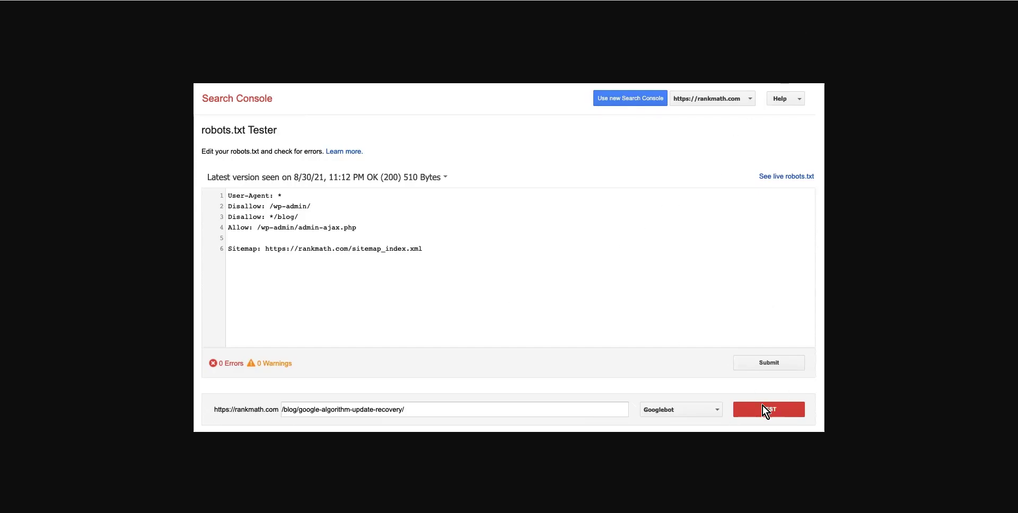
pyautogui.click(768, 410)
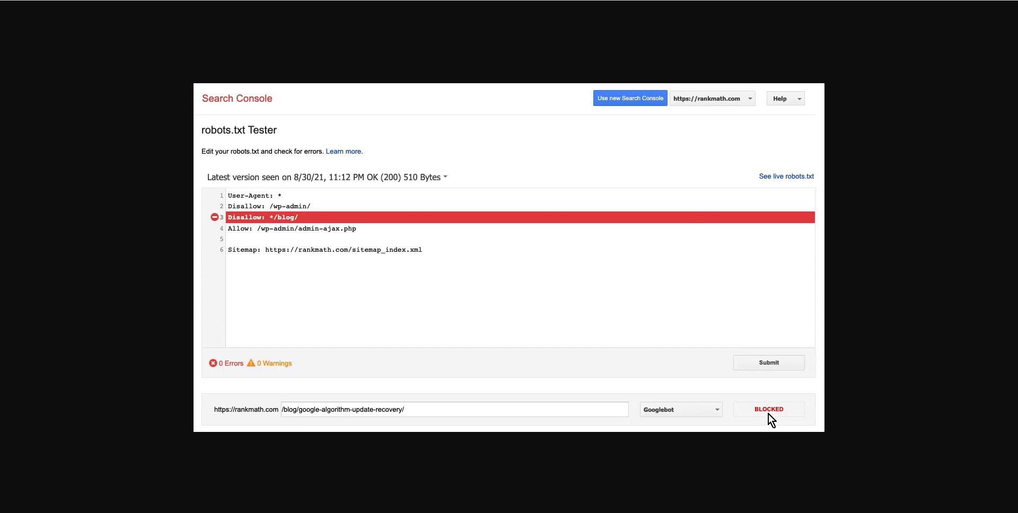
pyautogui.click(768, 409)
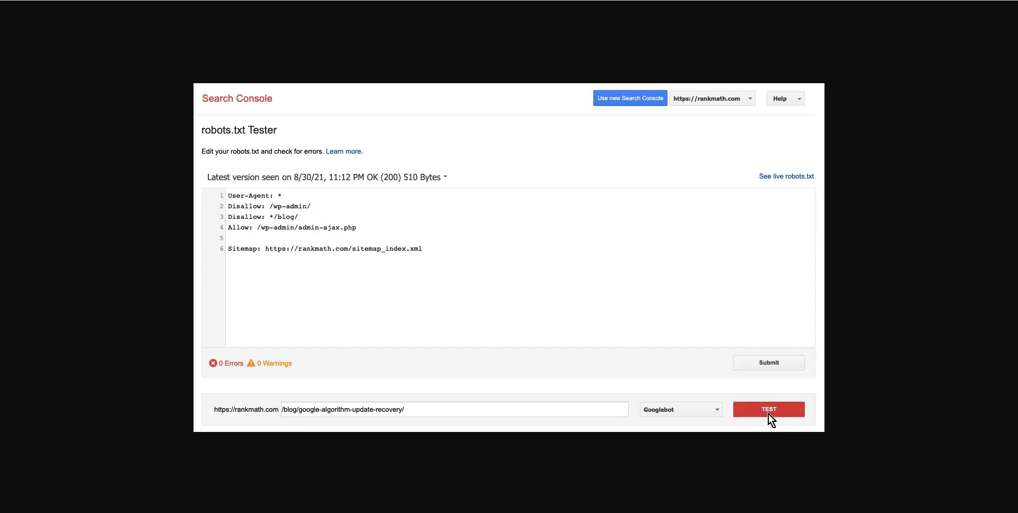
pyautogui.click(769, 409)
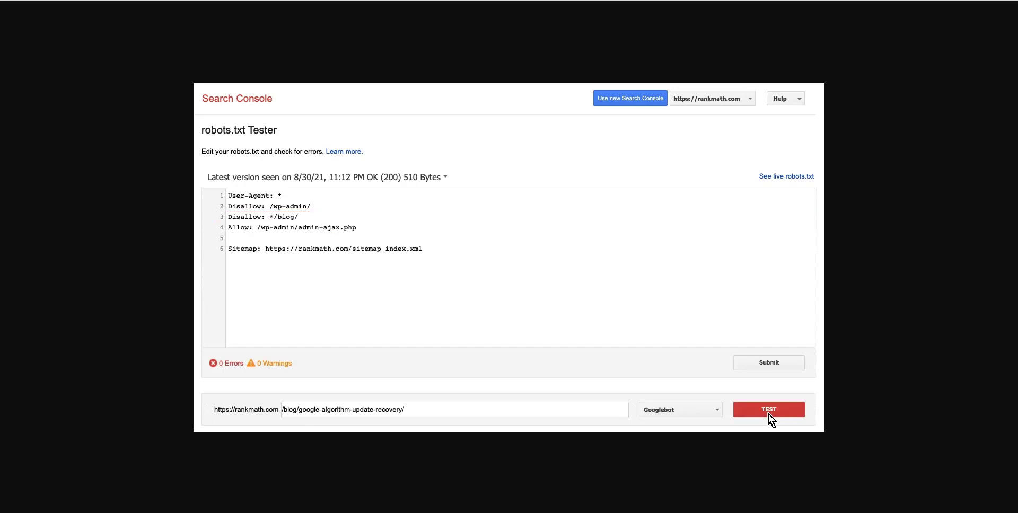
pyautogui.click(768, 410)
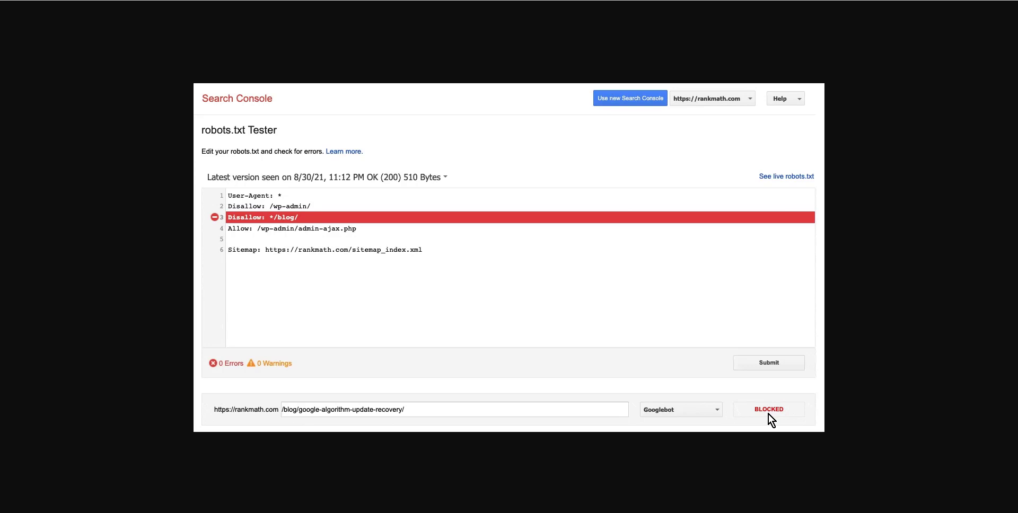
pyautogui.click(769, 410)
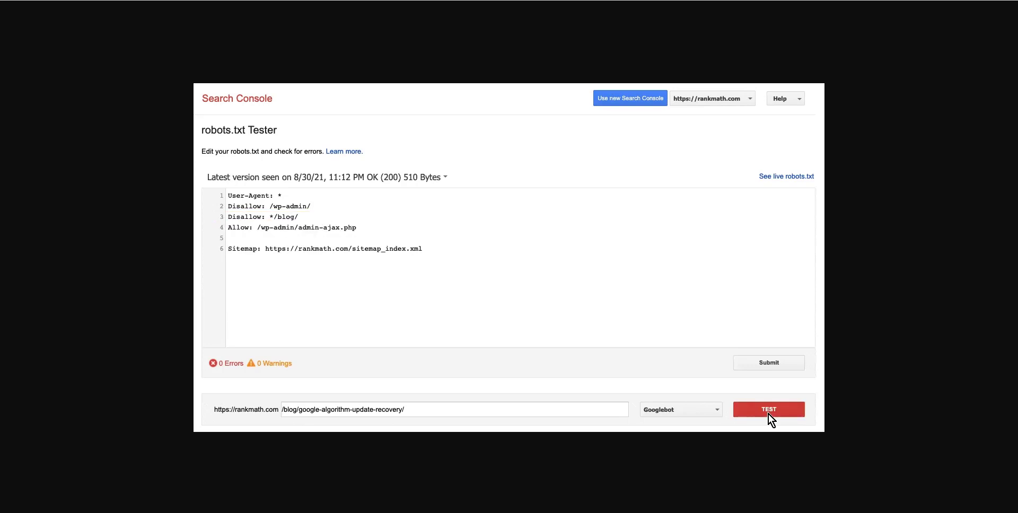
pyautogui.click(769, 409)
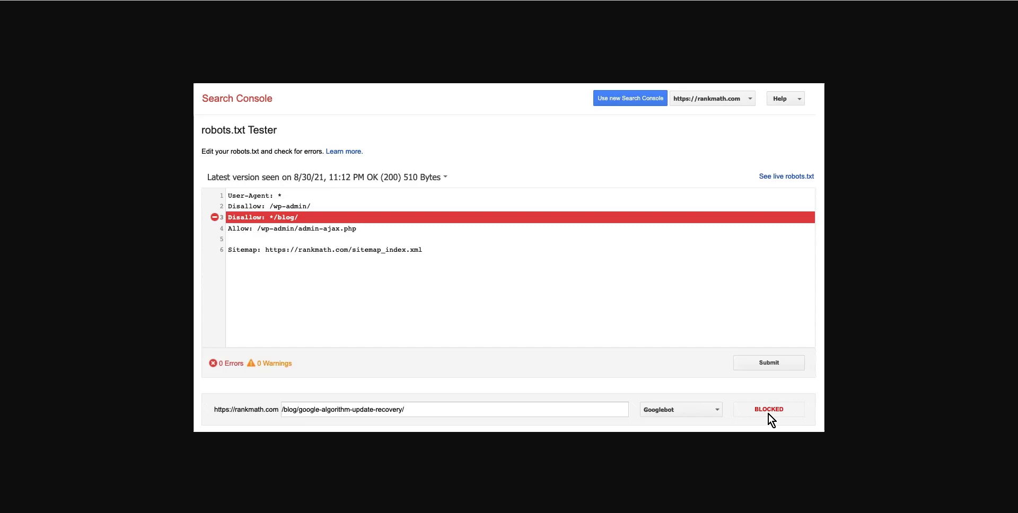